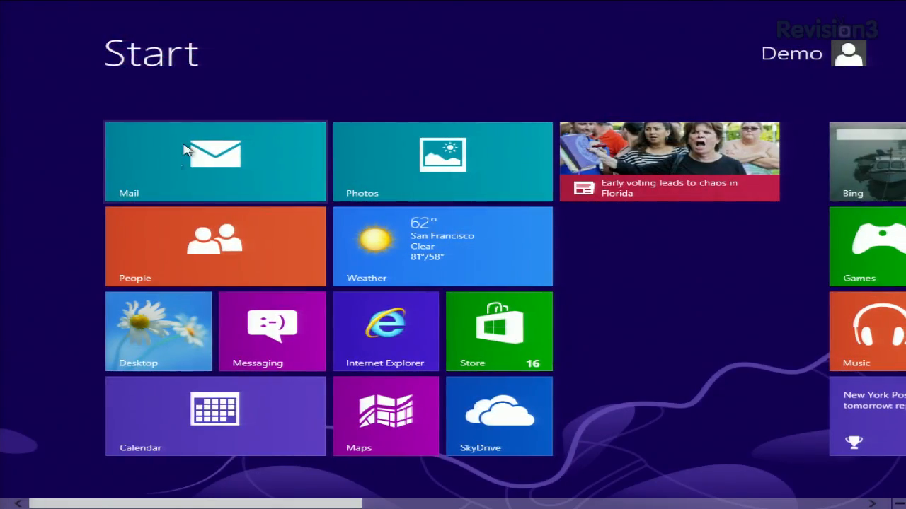
{"action": "mouse_move", "coordinate": [170, 175]}
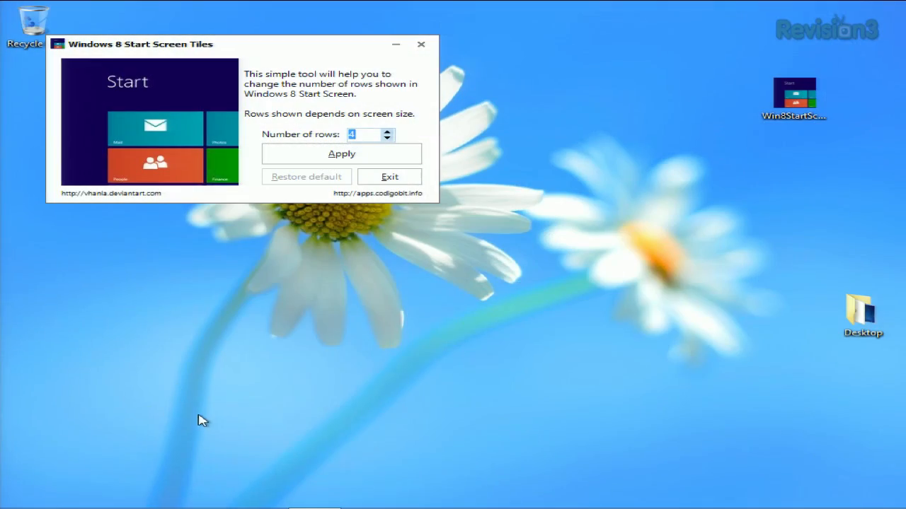
{"action": "mouse_move", "coordinate": [395, 125]}
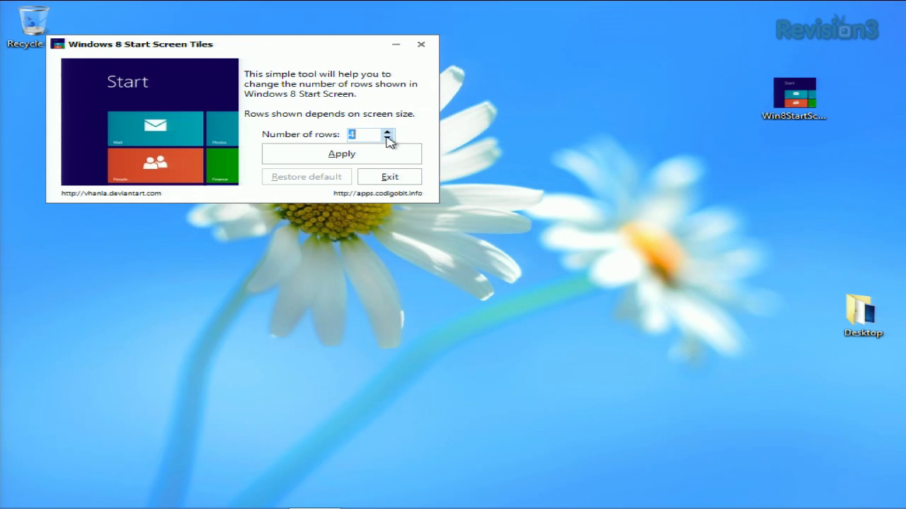
Set the Number of rows value to 3 with the spinner
{"action": "left_click", "coordinate": [388, 138]}
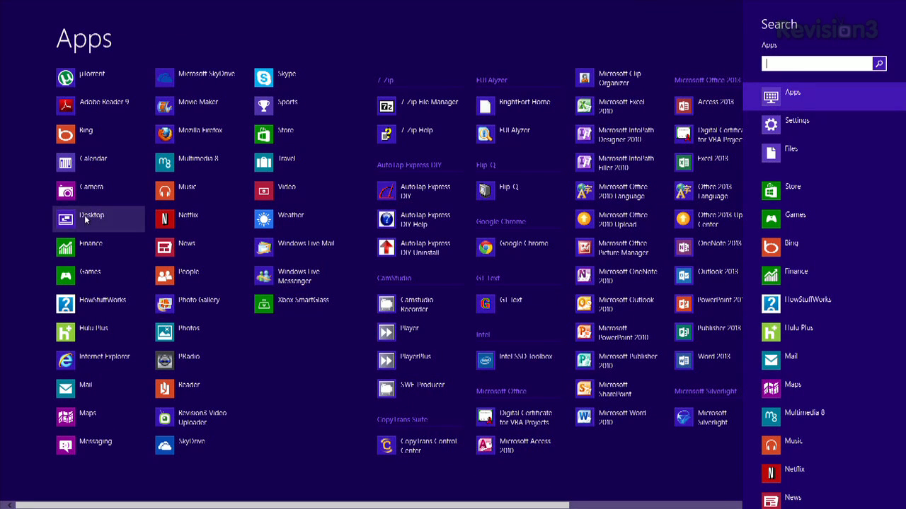
{"action": "mouse_move", "coordinate": [85, 304]}
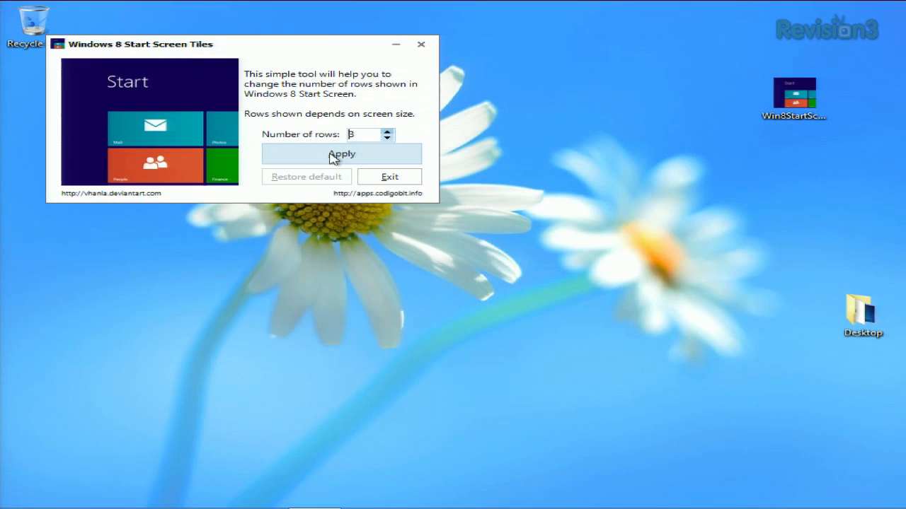
Apply the 3-row layout to the Start screen, then restore the default row count
{"action": "left_click", "coordinate": [341, 153]}
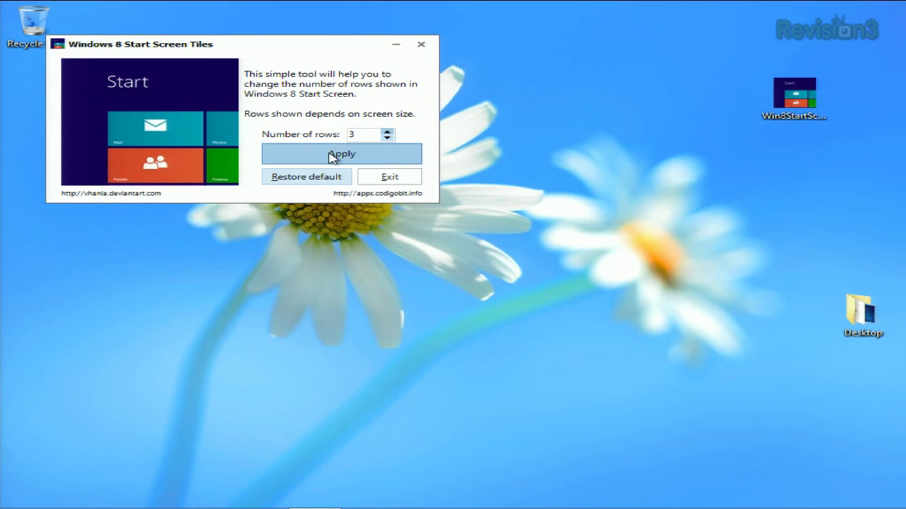
{"action": "left_click", "coordinate": [341, 153]}
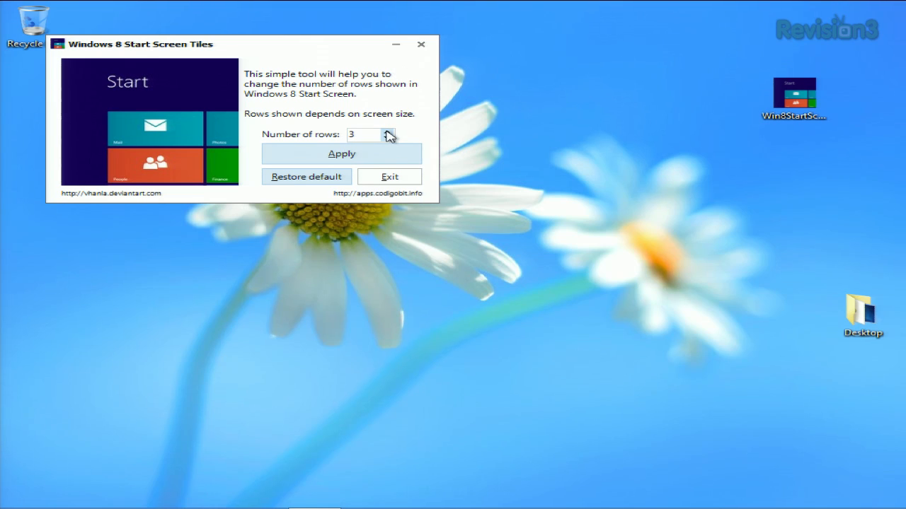
{"action": "left_click", "coordinate": [388, 133]}
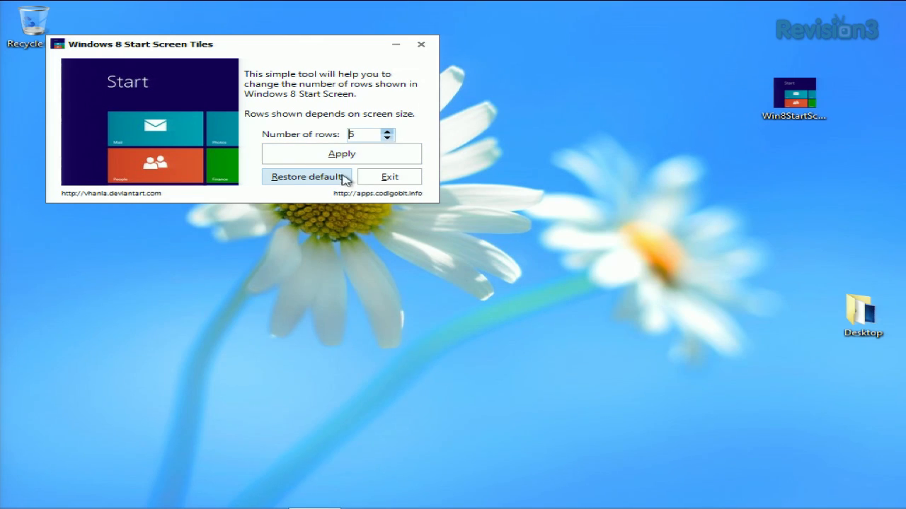